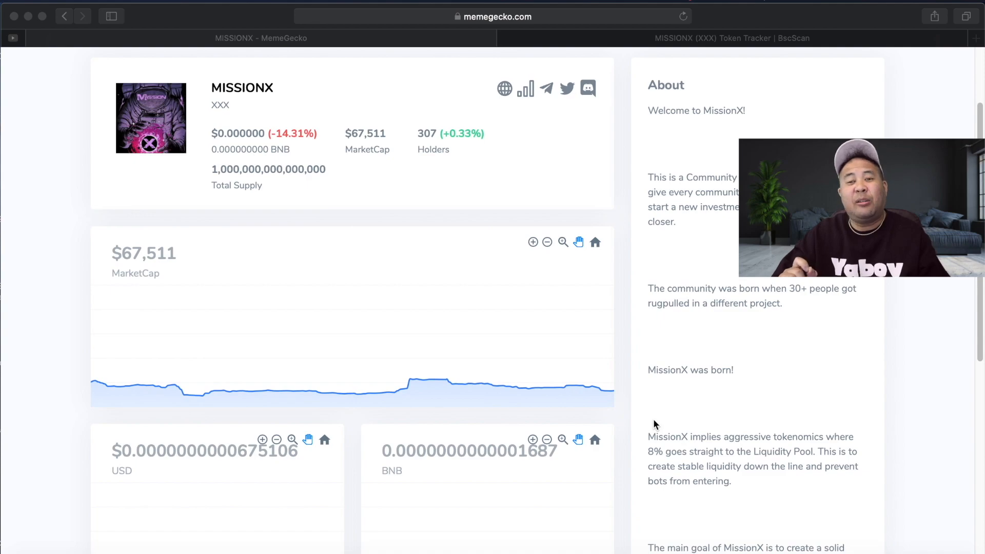
- Scroll the MissionX page to the Holders and Telegram members charts and Tokenomics breakdown
scroll("down", 3)
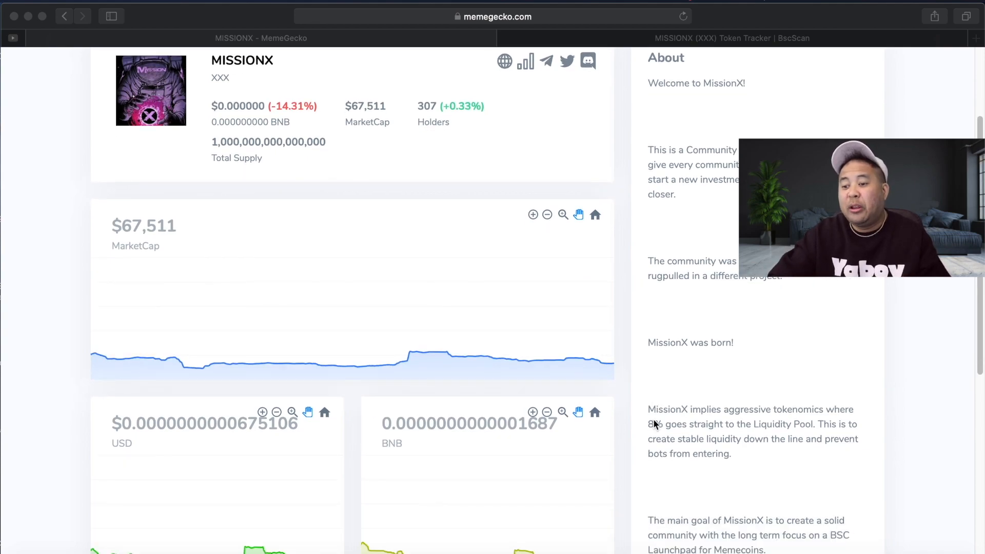
scroll("down", 3)
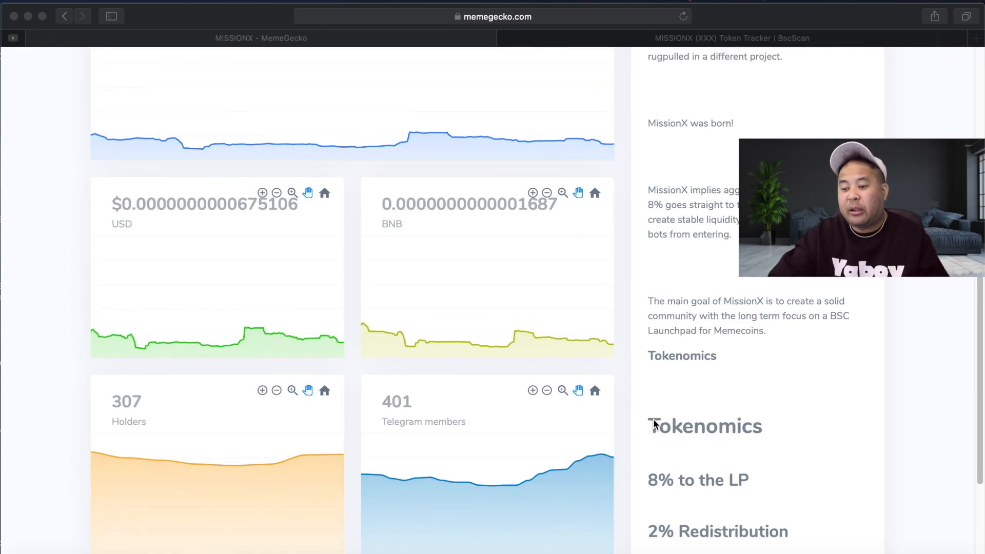
scroll("down", 3)
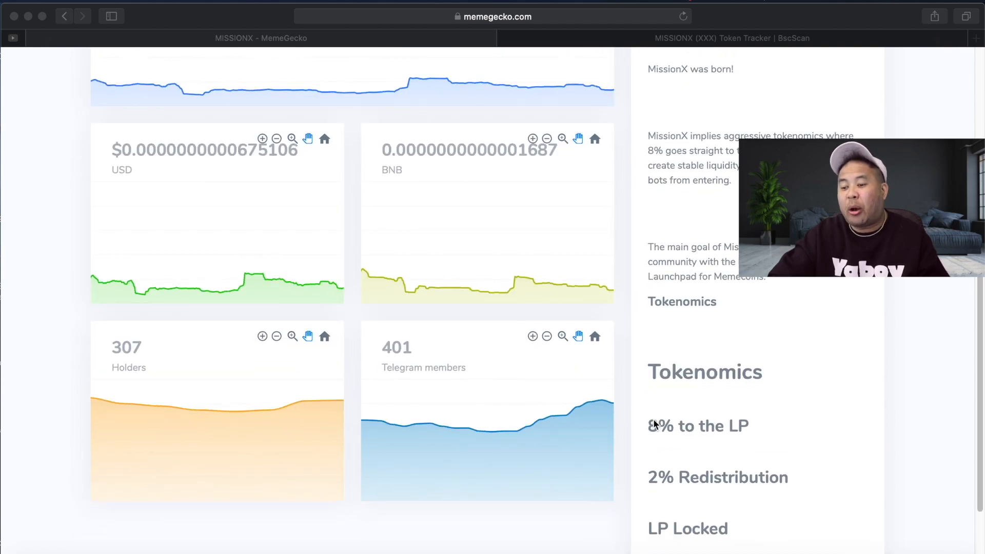
scroll("down", 3)
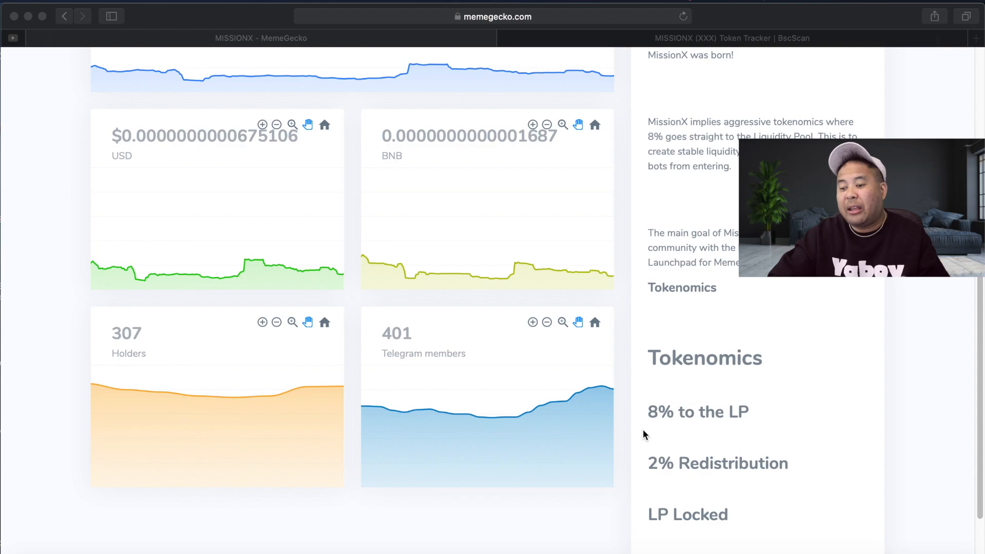
scroll("down", 3)
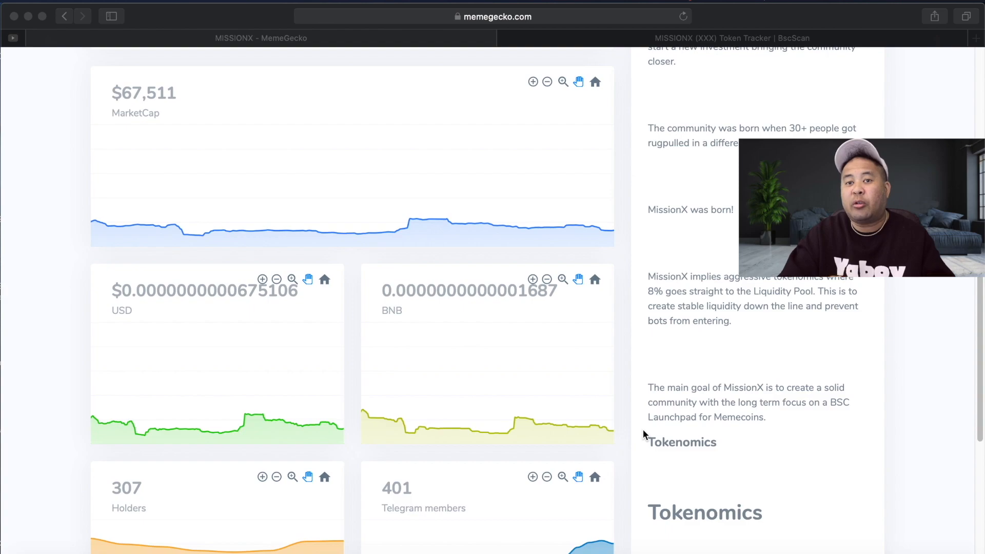
mouse_move(827, 316)
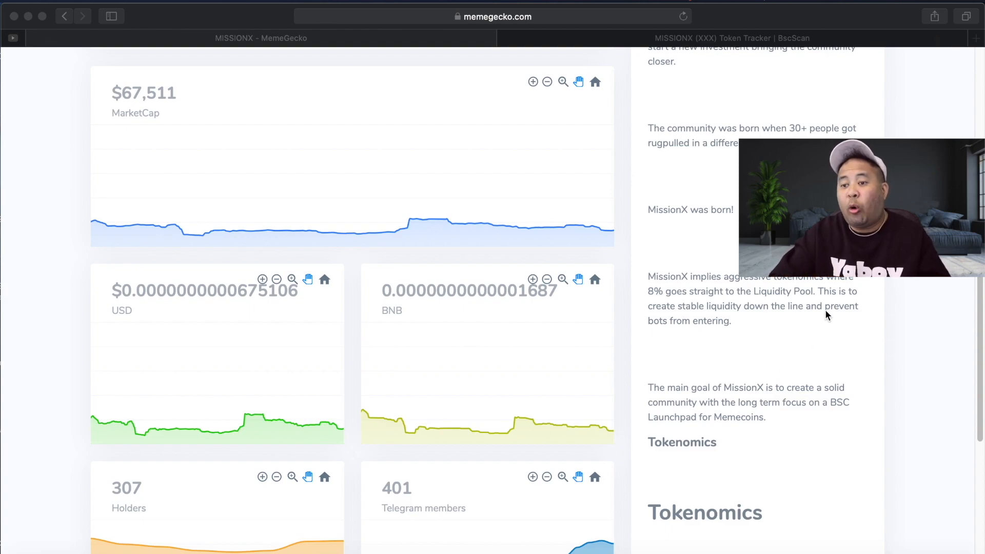
left_click(731, 37)
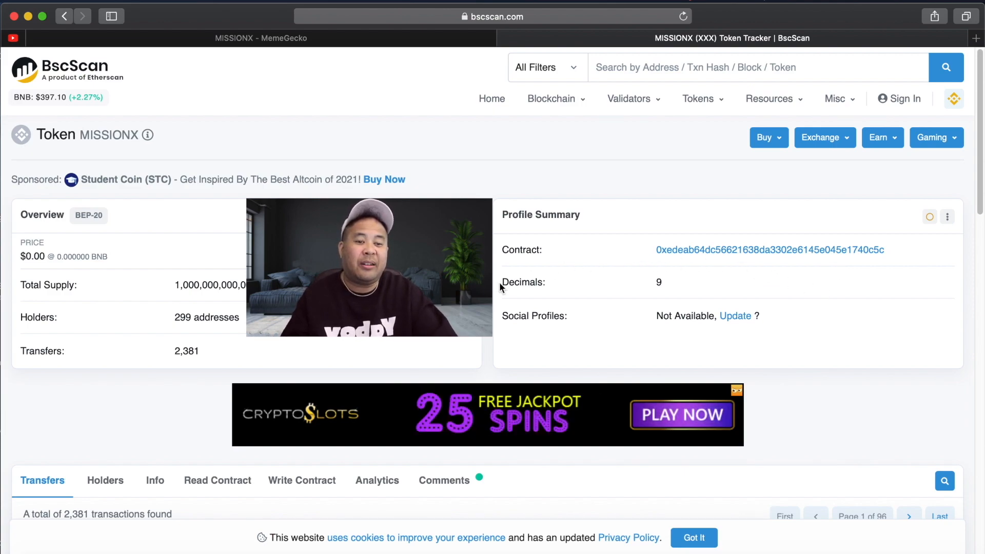
- Scroll the BscScan token tracker down to the 2,381-transfer table with PancakeSwap V2 trades
scroll("down", 3)
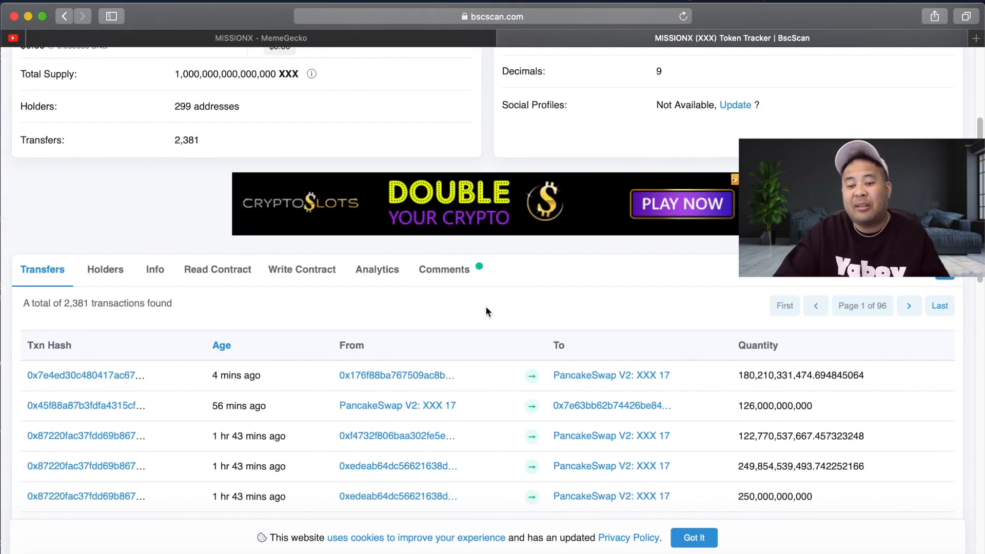
scroll("down", 3)
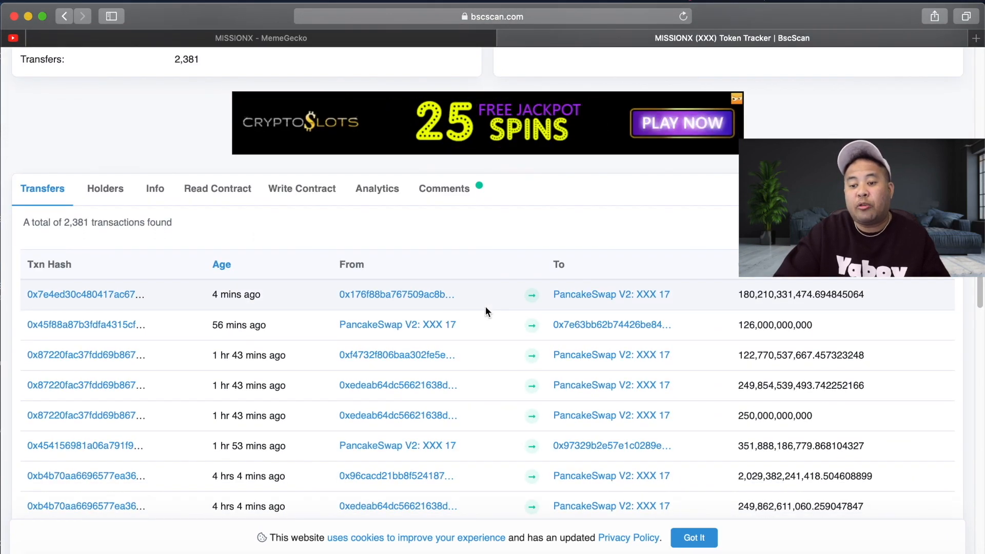
scroll("down", 3)
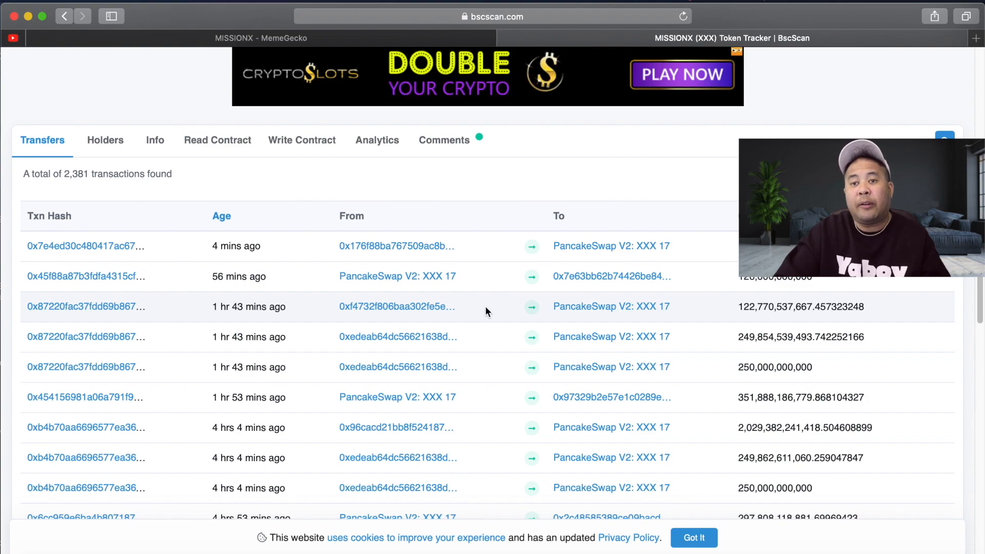